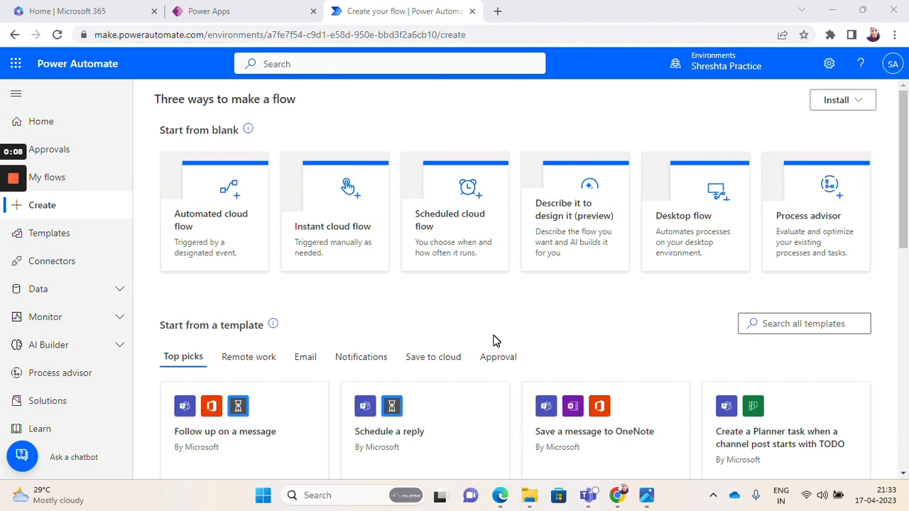
{"action": "mouse_move", "coordinate": [355, 210]}
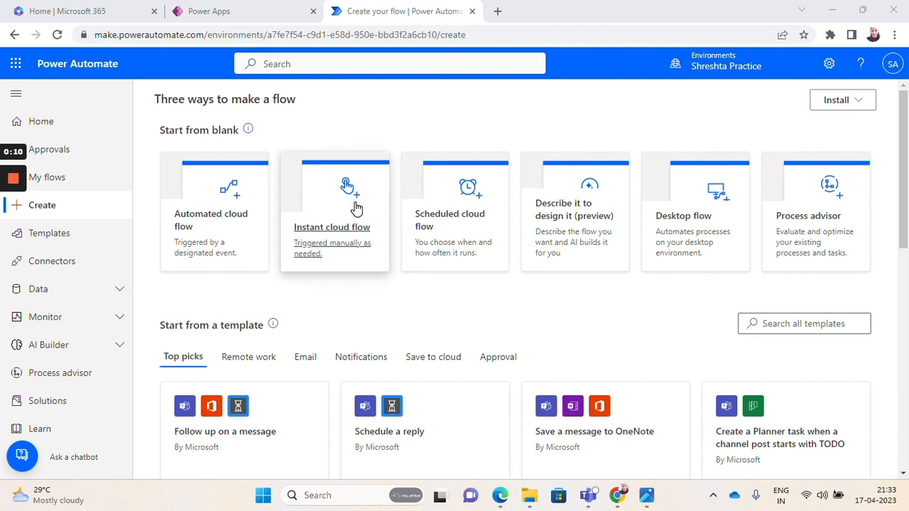
Create an instant cloud flow 'Business card reader flow' with the 'Manually trigger a flow' trigger.
{"action": "left_click", "coordinate": [332, 210]}
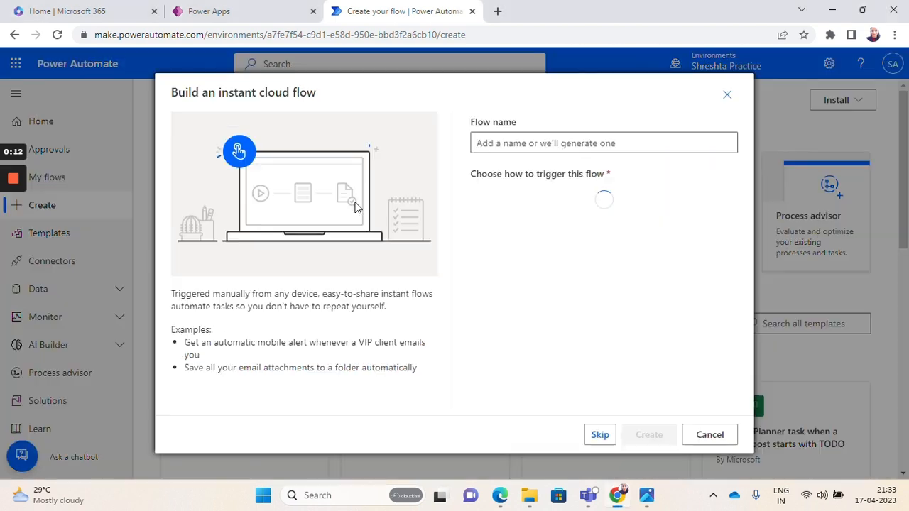
{"action": "mouse_move", "coordinate": [727, 93]}
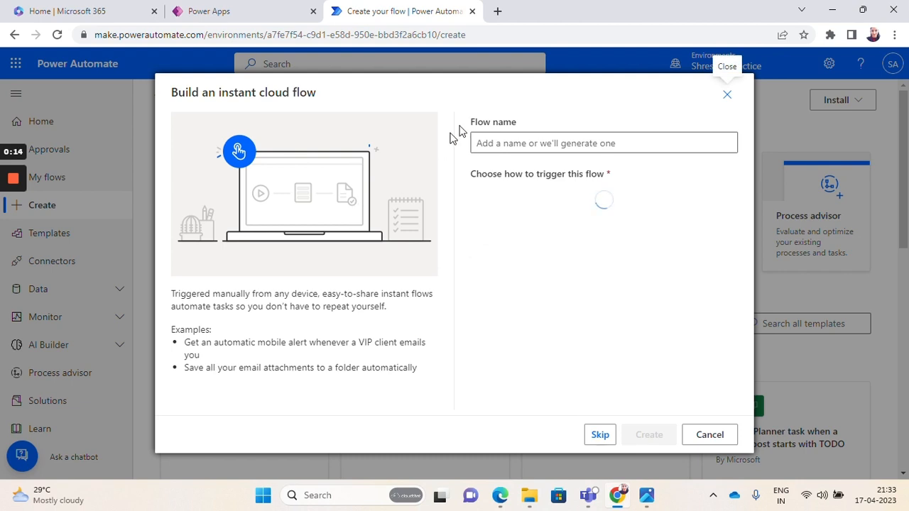
{"action": "type", "text": "Business card reader flow"}
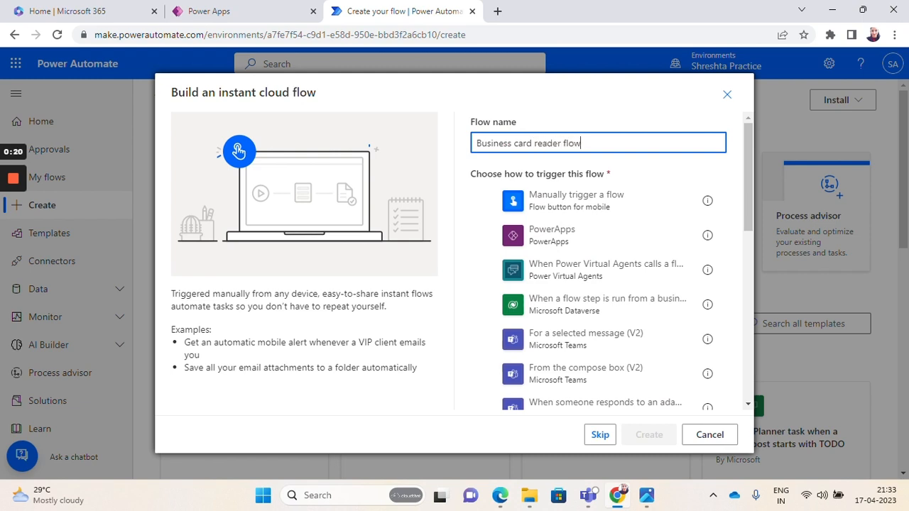
{"action": "left_click", "coordinate": [512, 202]}
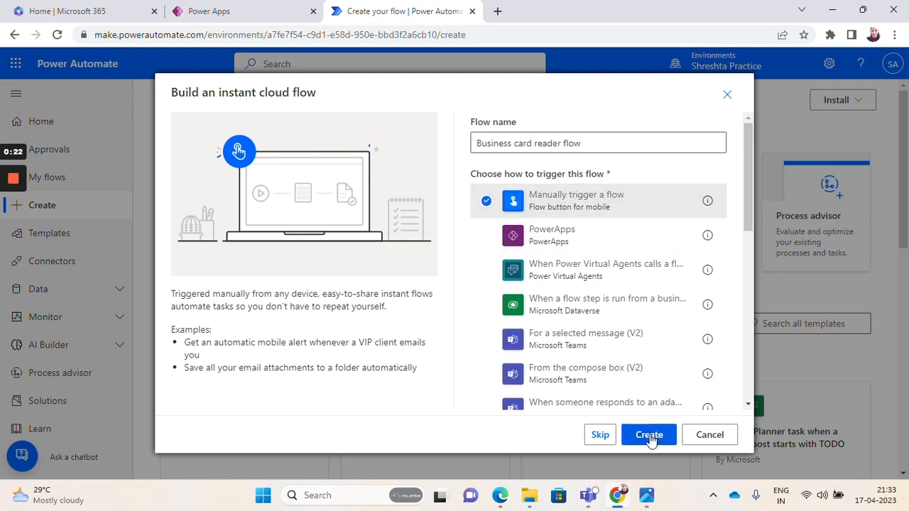
{"action": "left_click", "coordinate": [648, 435]}
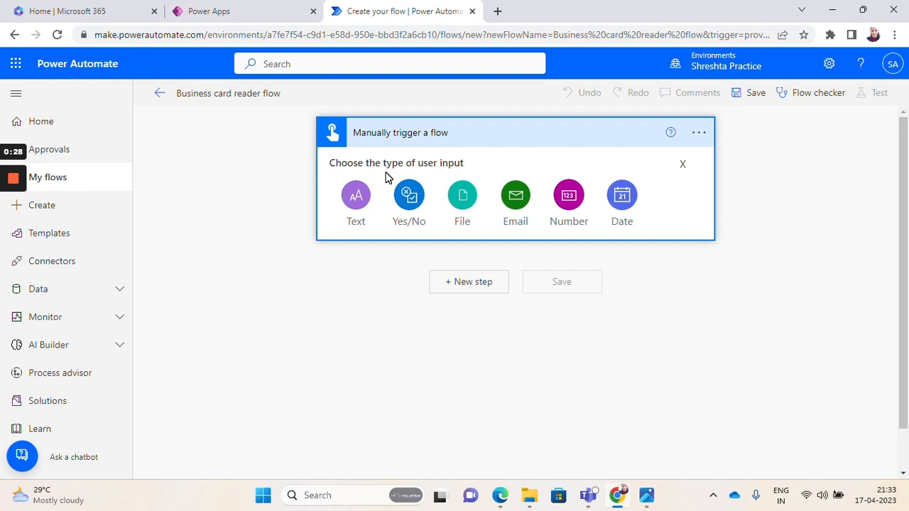
Add a File input titled 'Business card' to the manual trigger.
{"action": "left_click", "coordinate": [461, 195]}
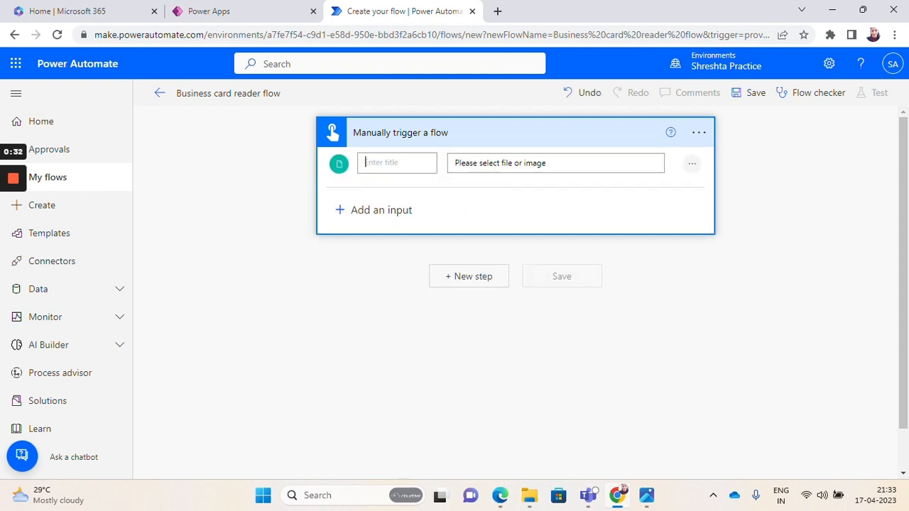
{"action": "type", "text": "Busin"}
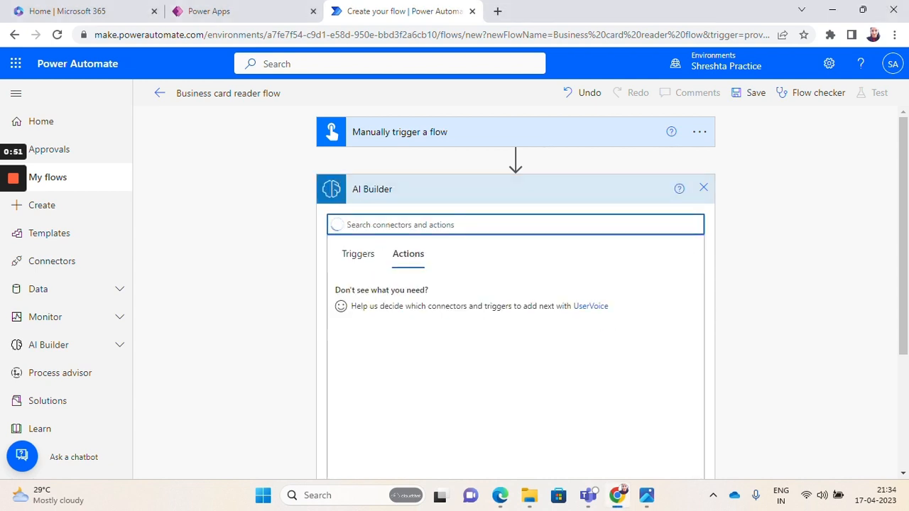
Add the AI Builder 'Extract information from business card' action fed by the trigger's Business card file.
{"action": "type", "text": "business"}
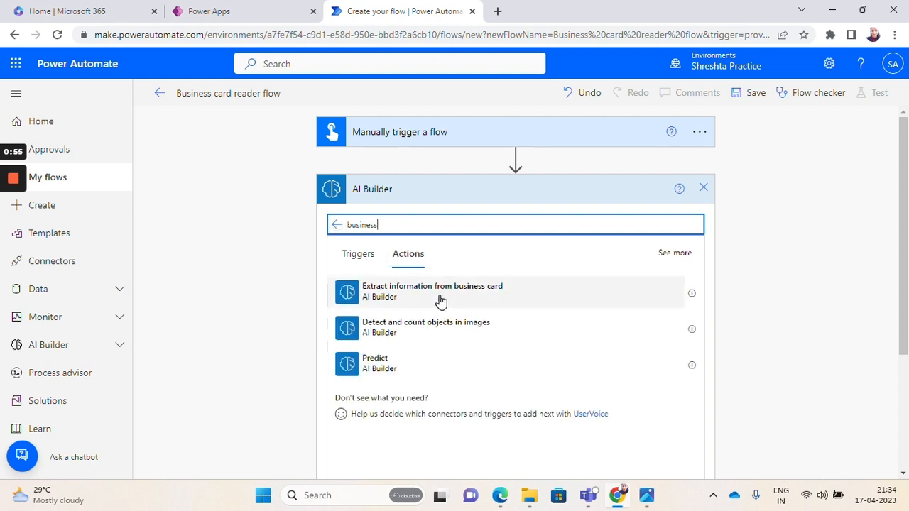
{"action": "left_click", "coordinate": [432, 291]}
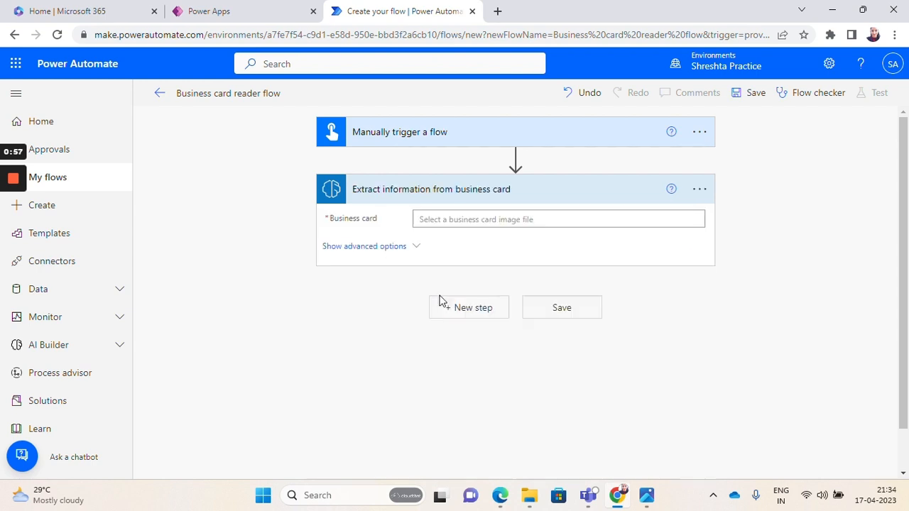
{"action": "left_click", "coordinate": [558, 218]}
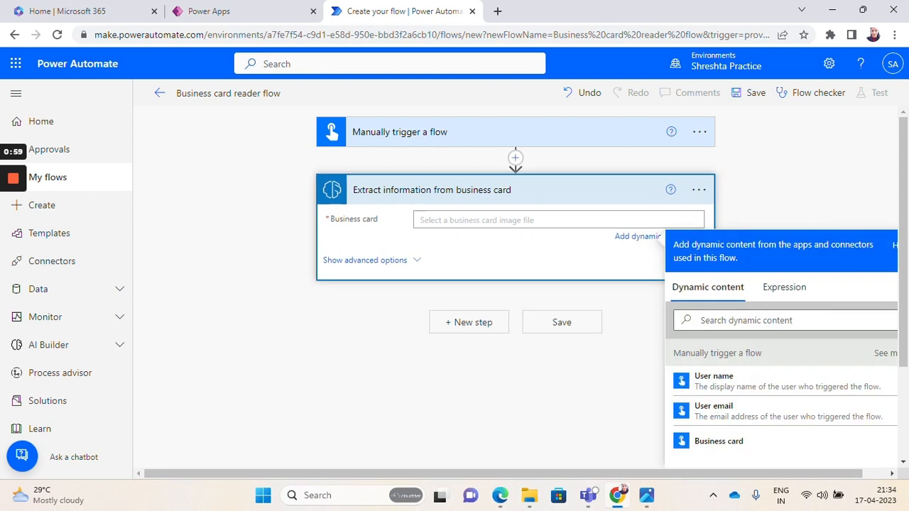
{"action": "mouse_move", "coordinate": [718, 440]}
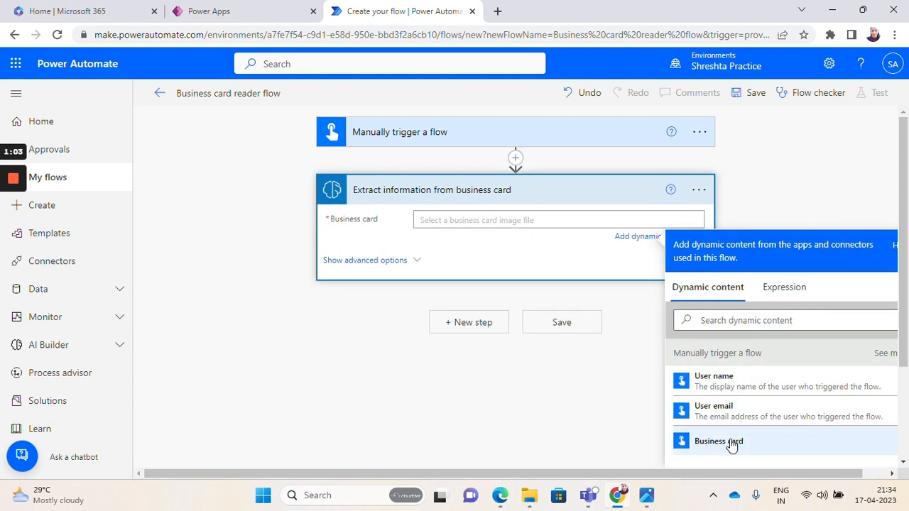
{"action": "left_click", "coordinate": [718, 440]}
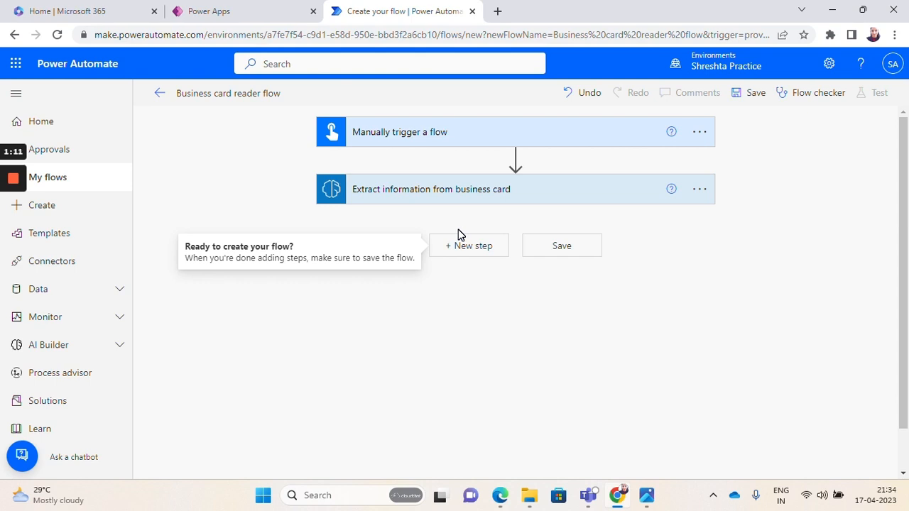
Review the empty Business Card data table with Name, Email ID and Company name columns in Power Apps.
{"action": "left_click", "coordinate": [242, 12]}
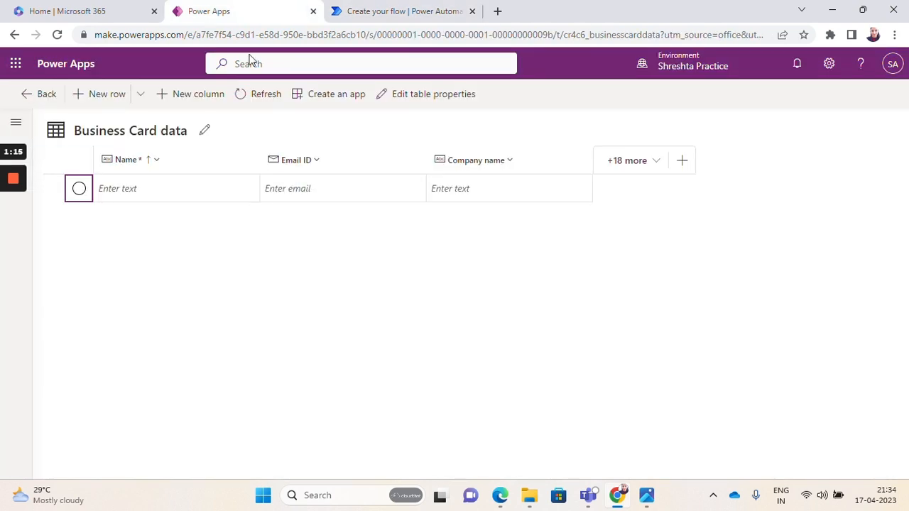
{"action": "mouse_move", "coordinate": [204, 131]}
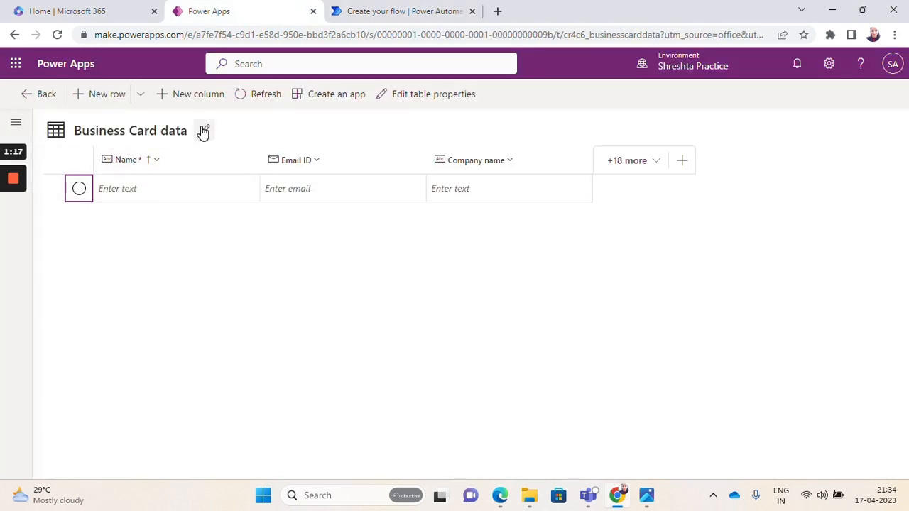
{"action": "mouse_move", "coordinate": [362, 159]}
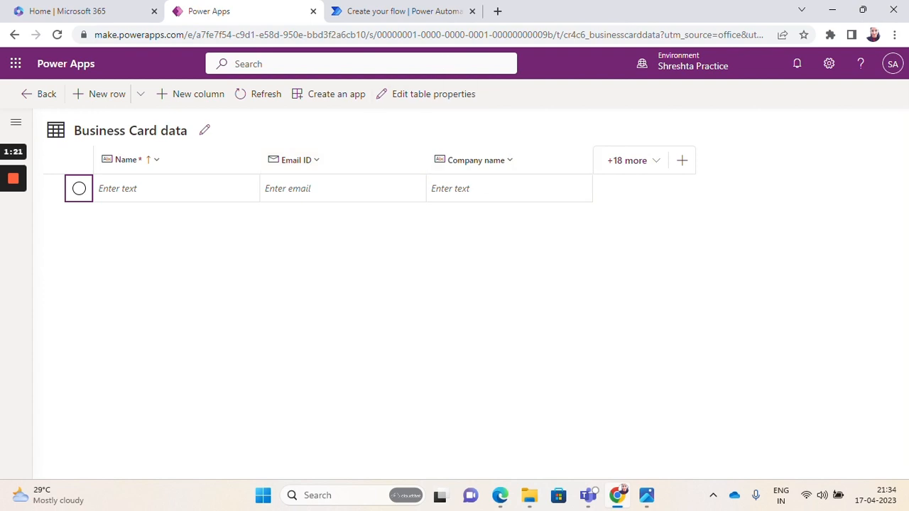
{"action": "left_click", "coordinate": [645, 494]}
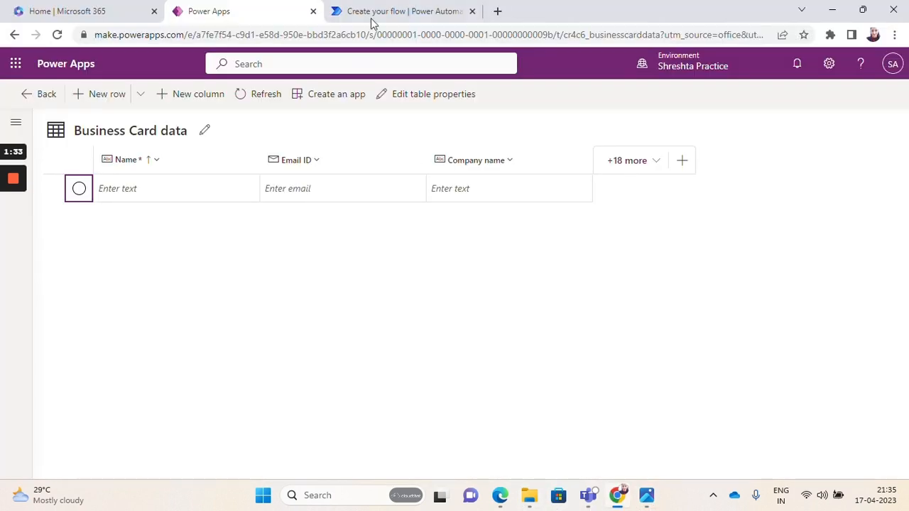
Add a Dataverse 'Add a new row' step targeting the Business Card data table.
{"action": "left_click", "coordinate": [404, 11]}
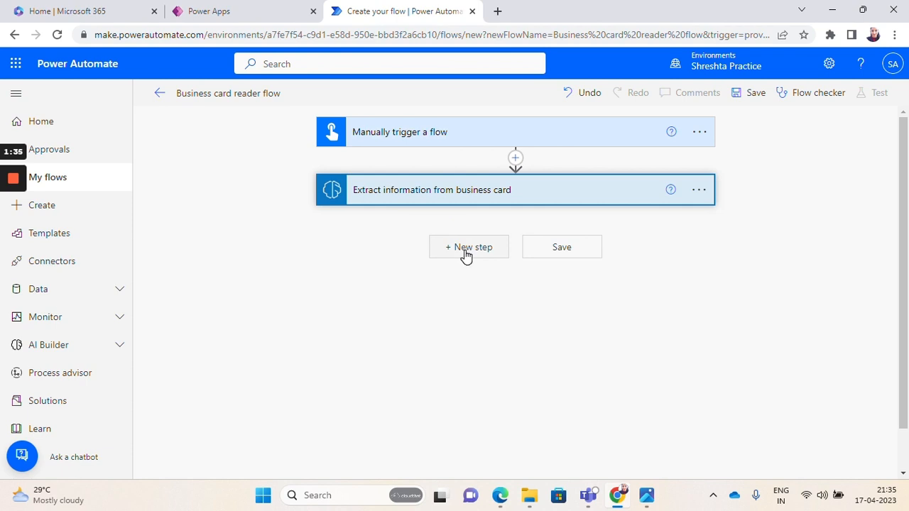
{"action": "left_click", "coordinate": [469, 247]}
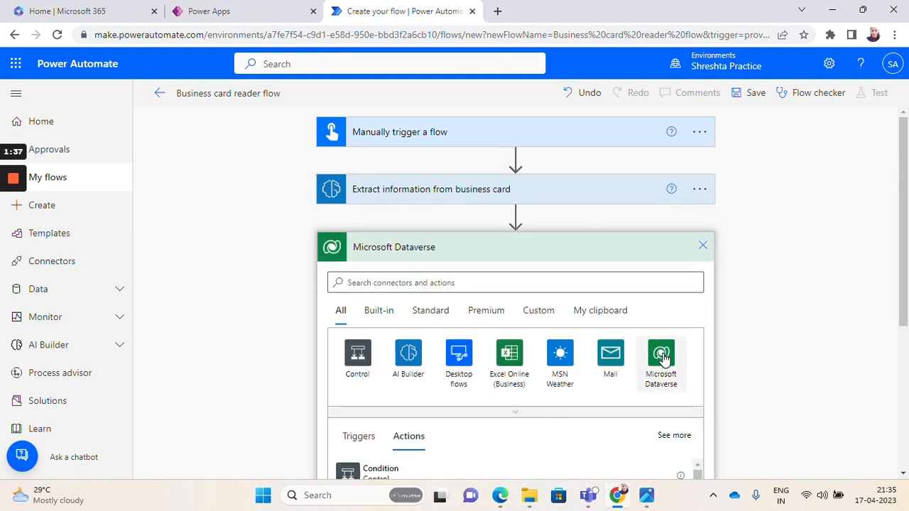
{"action": "left_click", "coordinate": [660, 358]}
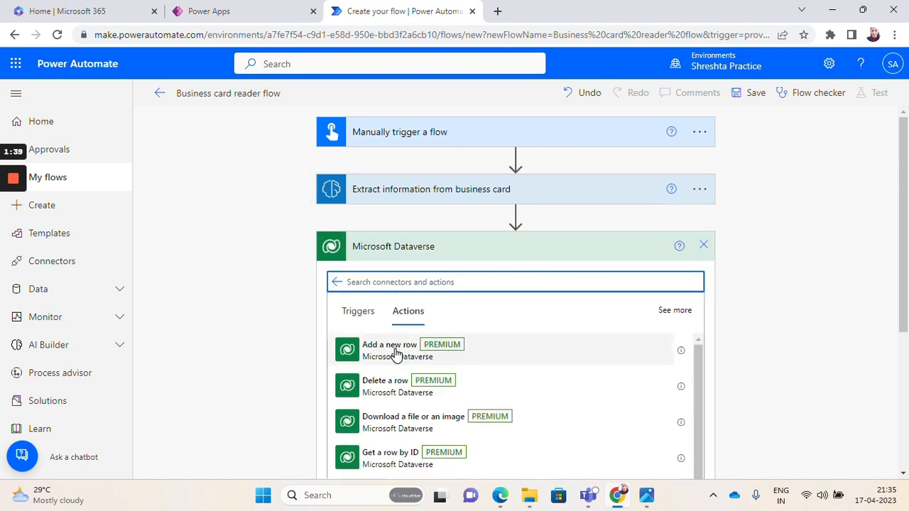
{"action": "left_click", "coordinate": [389, 345]}
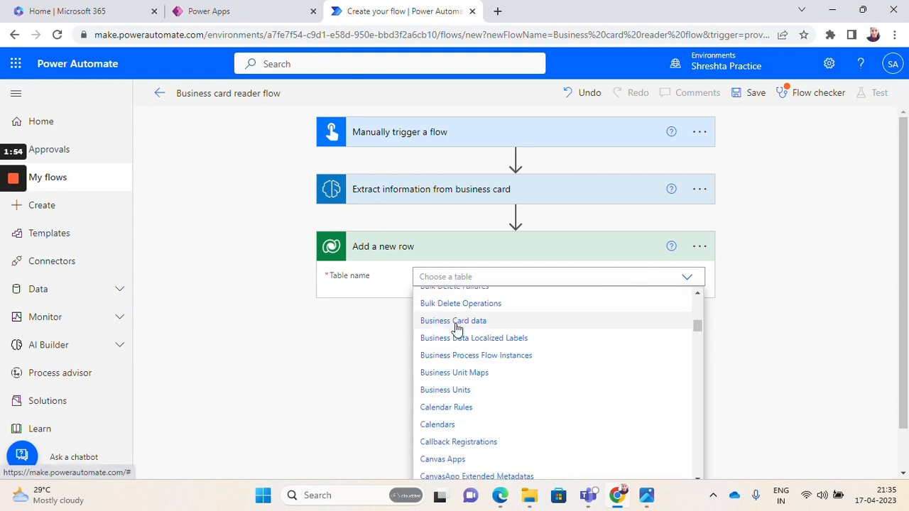
{"action": "left_click", "coordinate": [453, 321]}
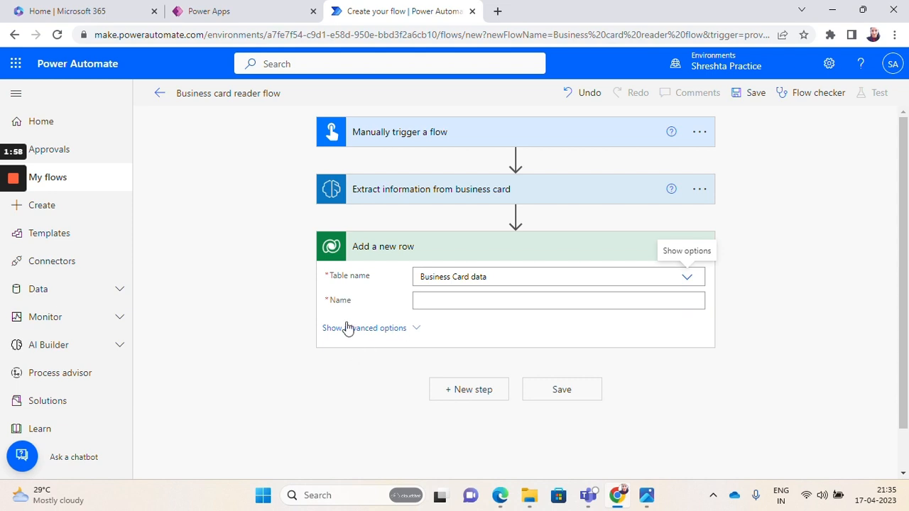
{"action": "left_click", "coordinate": [364, 327]}
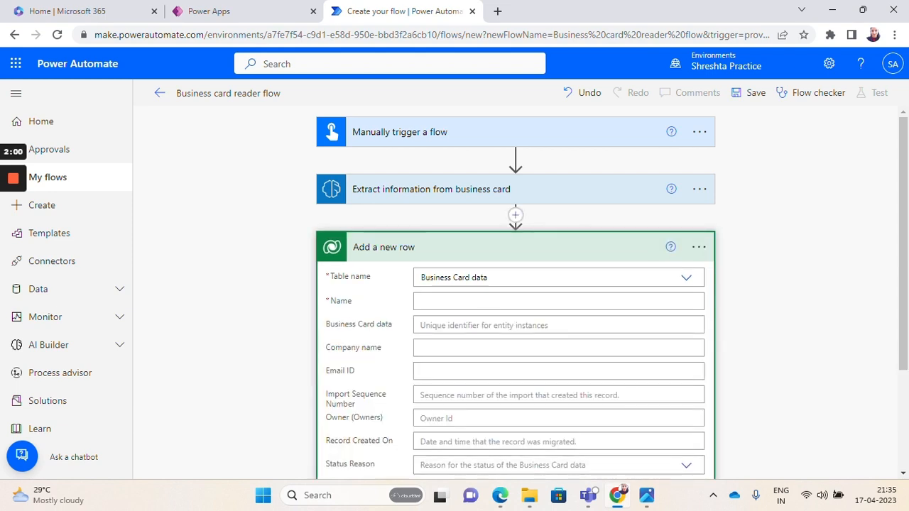
Map Name to the extracted Full name and Company name to the extracted Company Name.
{"action": "left_click", "coordinate": [557, 301]}
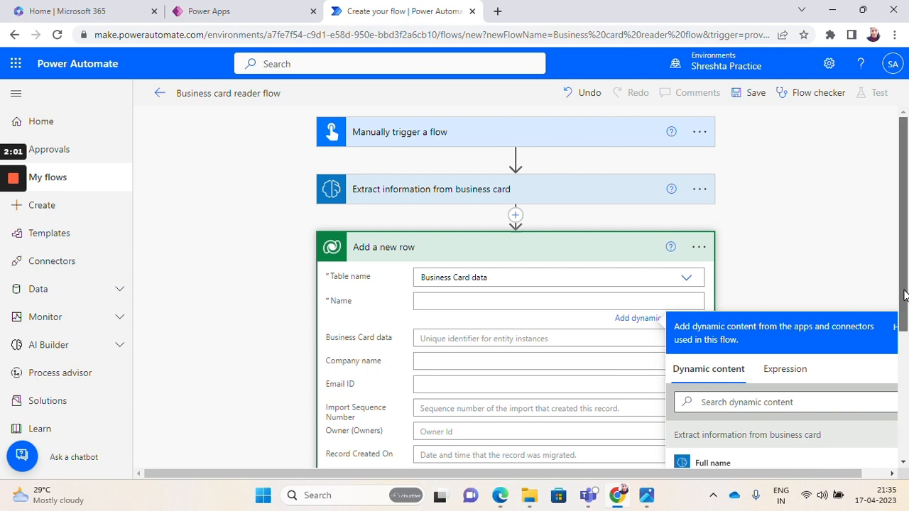
{"action": "scroll", "scroll_direction": "down", "scroll_amount": 3}
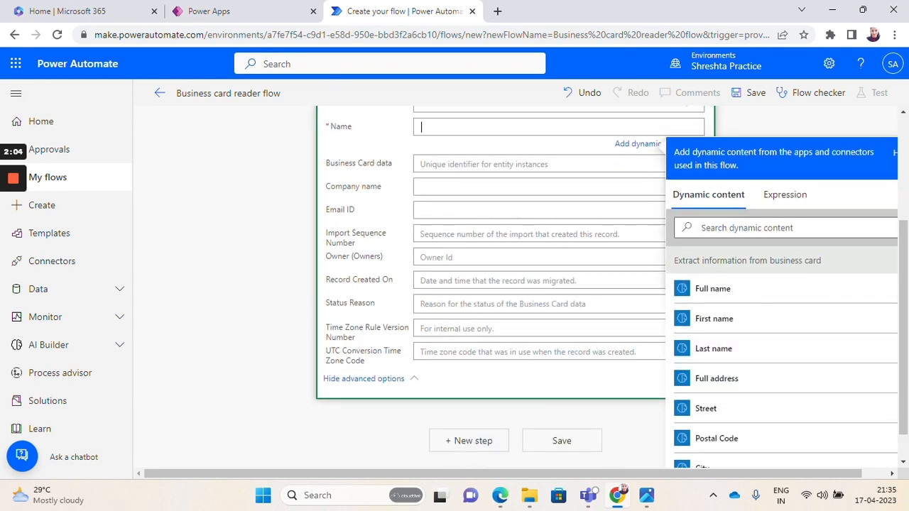
{"action": "left_click", "coordinate": [713, 288]}
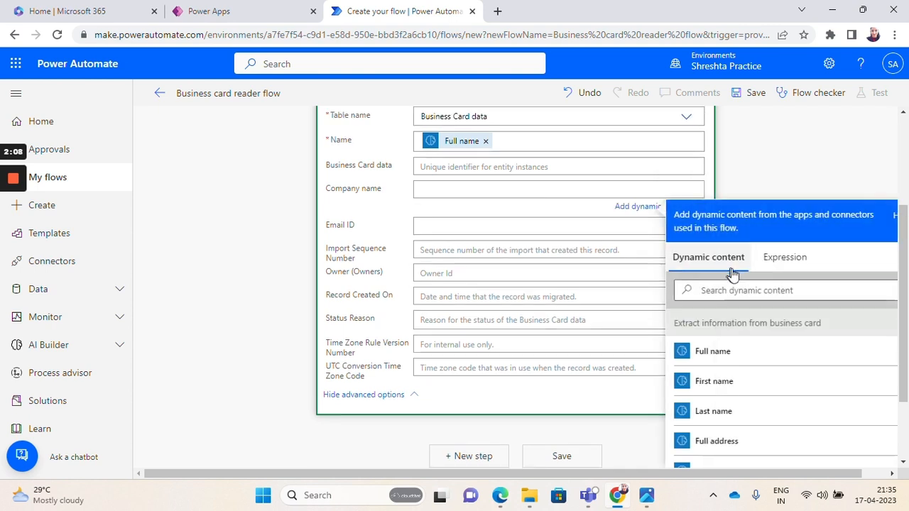
{"action": "type", "text": "compan"}
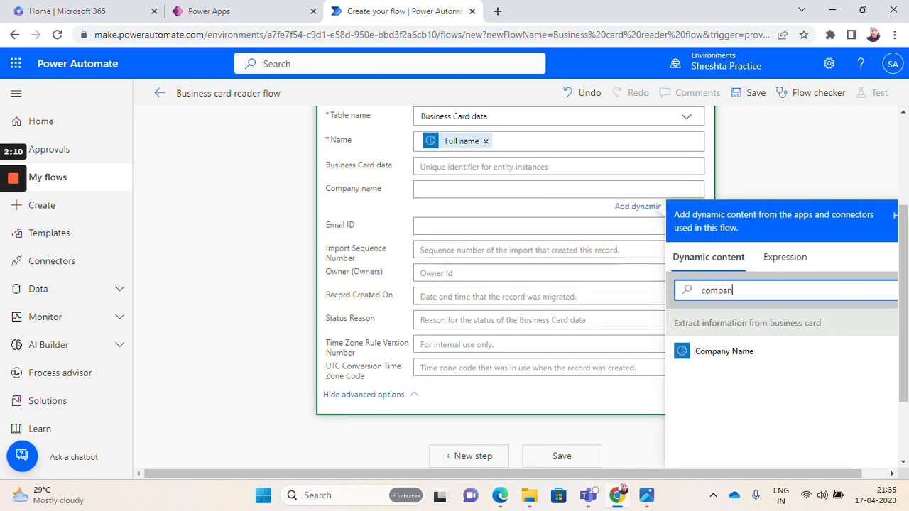
{"action": "left_click", "coordinate": [724, 351]}
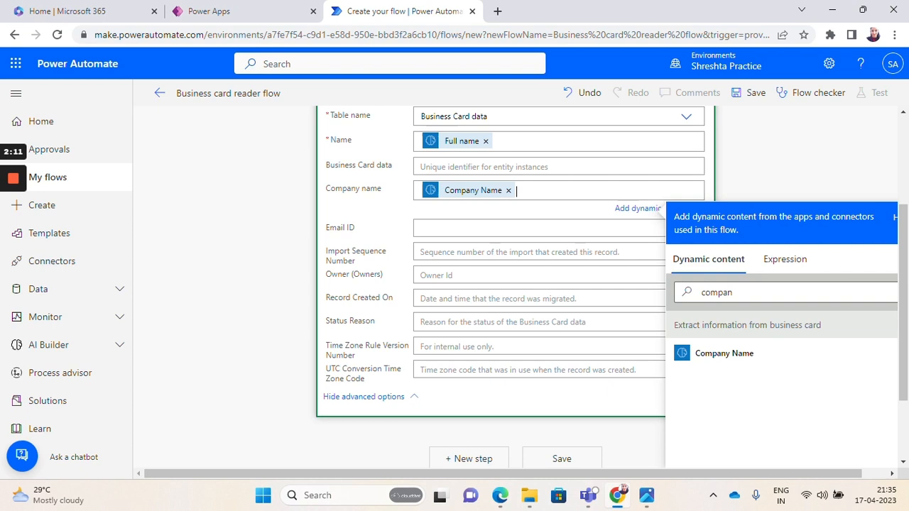
Map Email ID to the extracted Email from the business card step.
{"action": "left_click", "coordinate": [558, 228]}
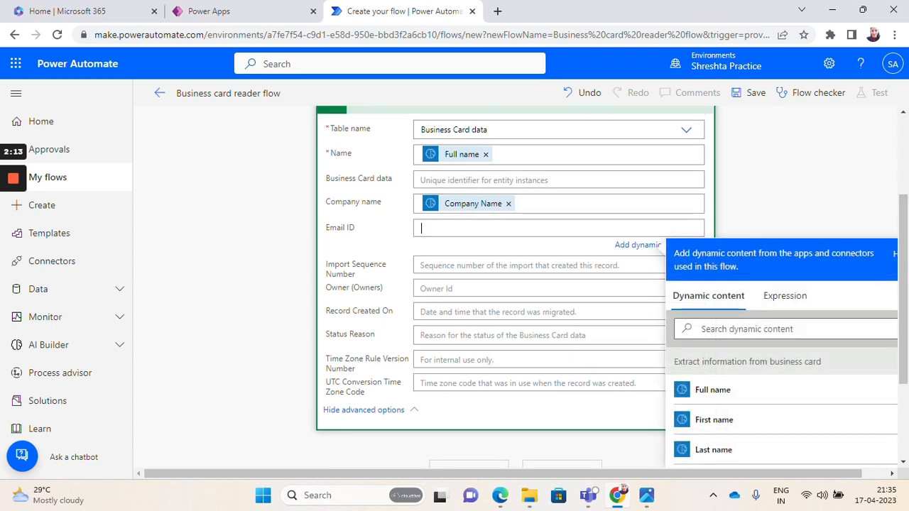
{"action": "left_click", "coordinate": [781, 330]}
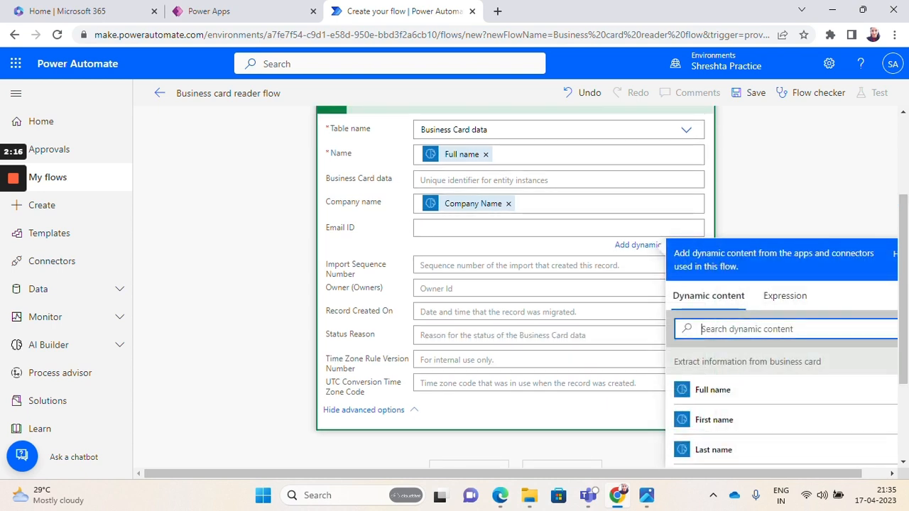
{"action": "type", "text": "email"}
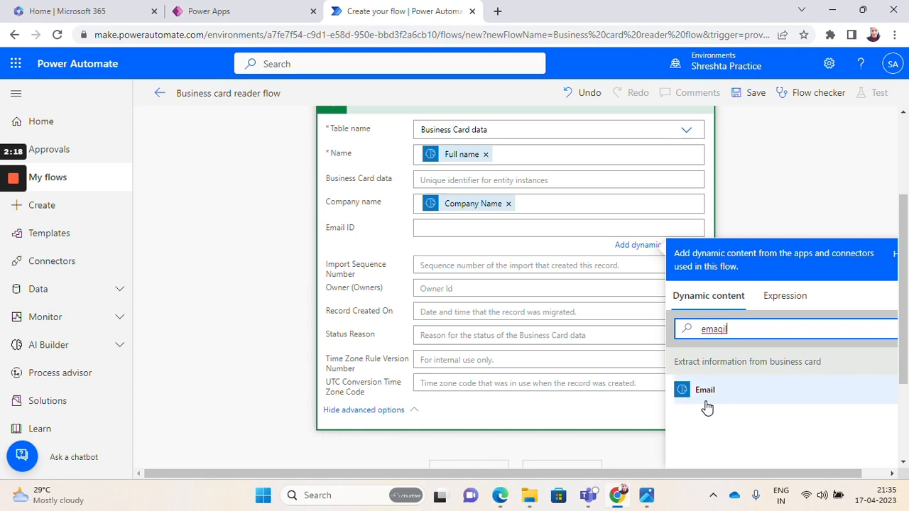
{"action": "left_click", "coordinate": [705, 389]}
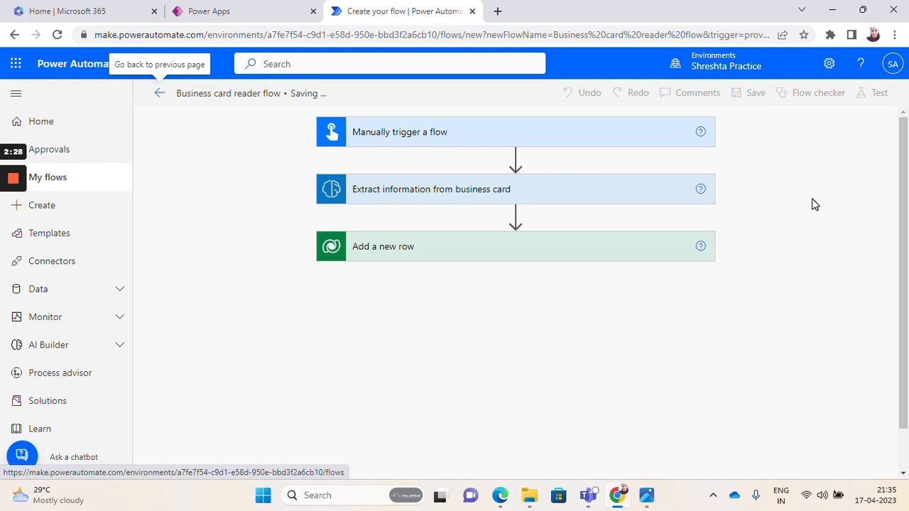
Save the flow and start a test once the 'ready to go' banner appears.
{"action": "left_click", "coordinate": [755, 92]}
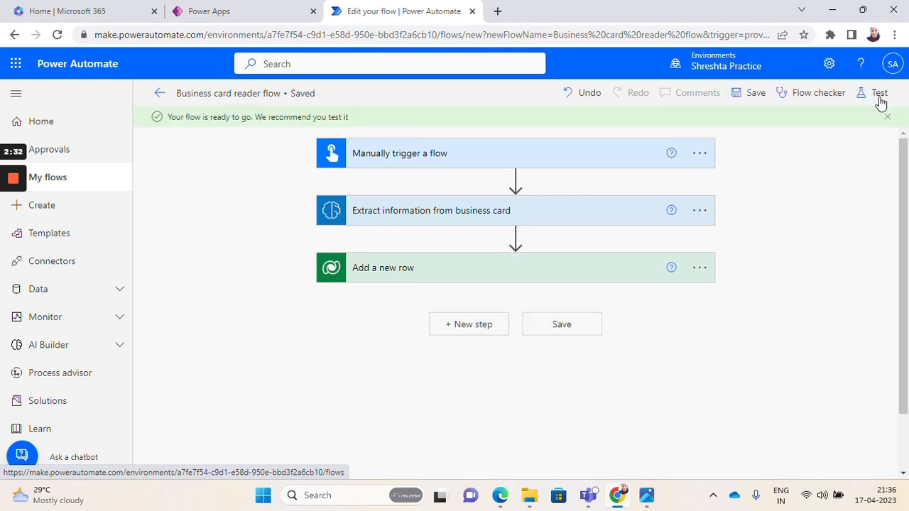
{"action": "left_click", "coordinate": [879, 93]}
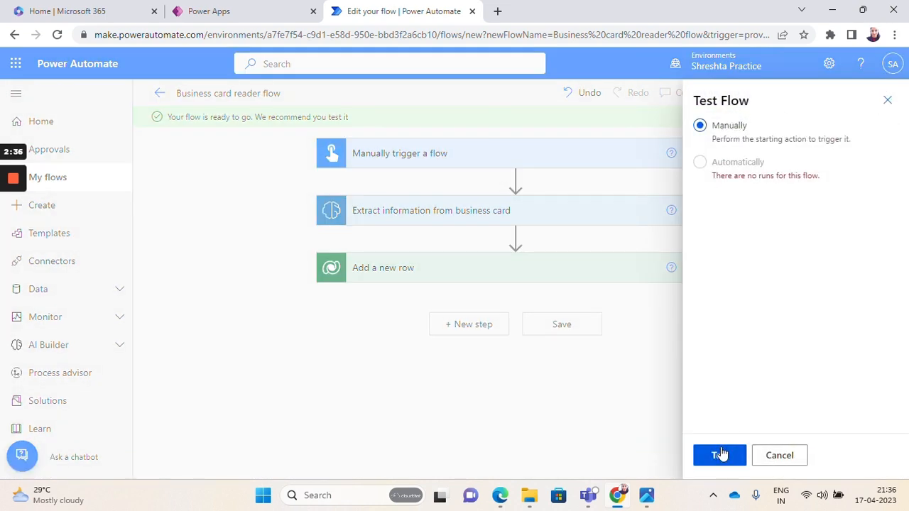
Run a manual test with businesscard reader.jpg and view the successful three-step run.
{"action": "left_click", "coordinate": [719, 454]}
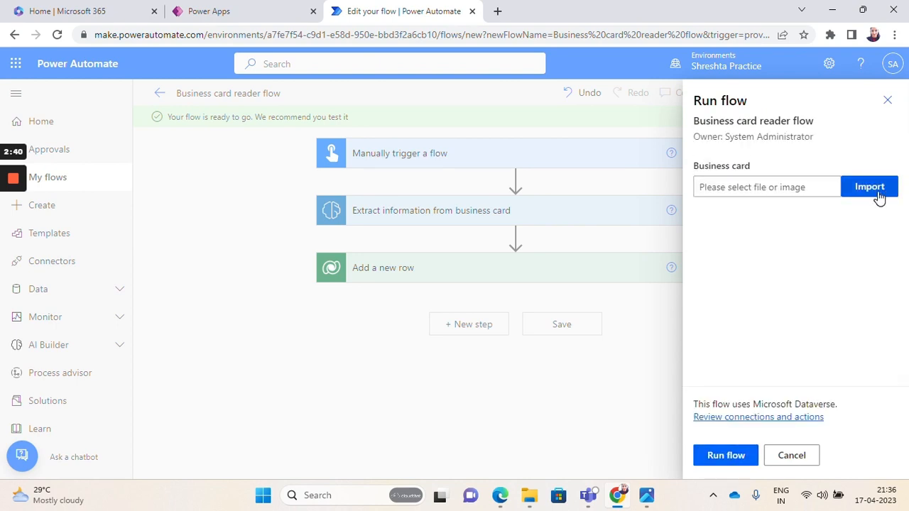
{"action": "left_click", "coordinate": [869, 186]}
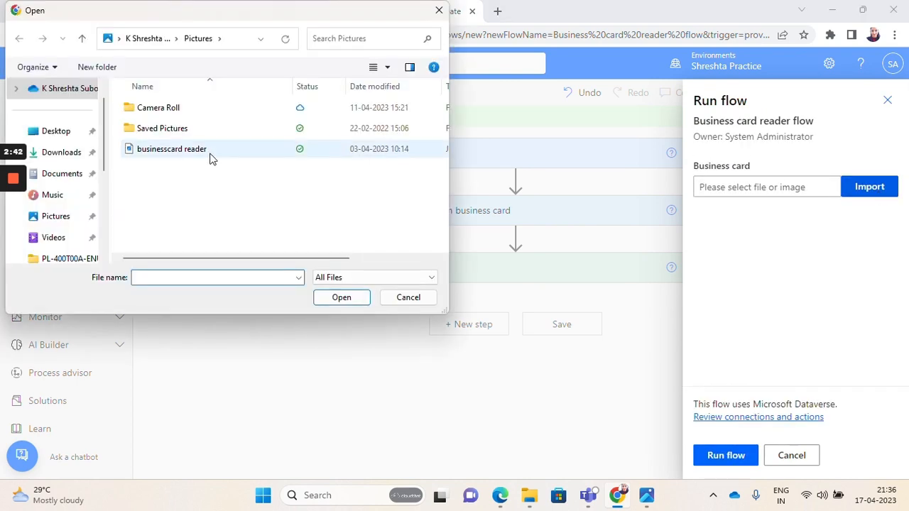
{"action": "left_click", "coordinate": [340, 297]}
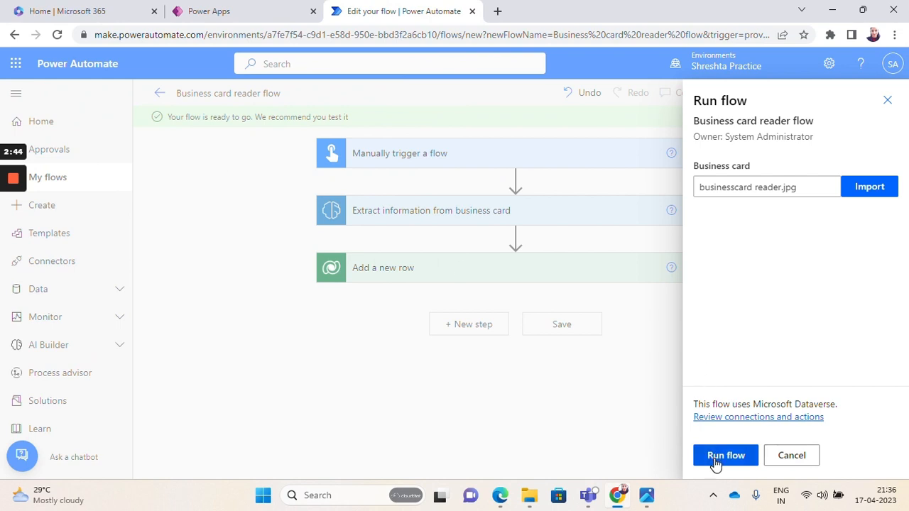
{"action": "left_click", "coordinate": [724, 455]}
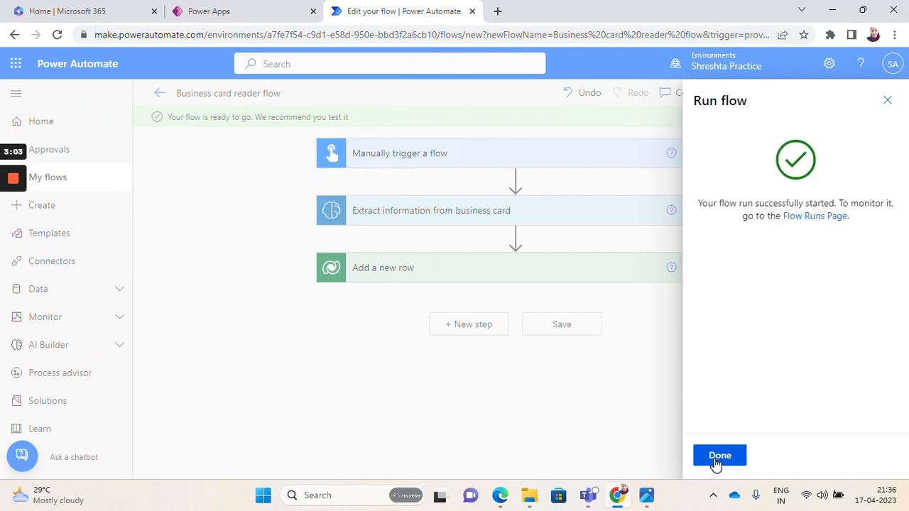
{"action": "left_click", "coordinate": [718, 454]}
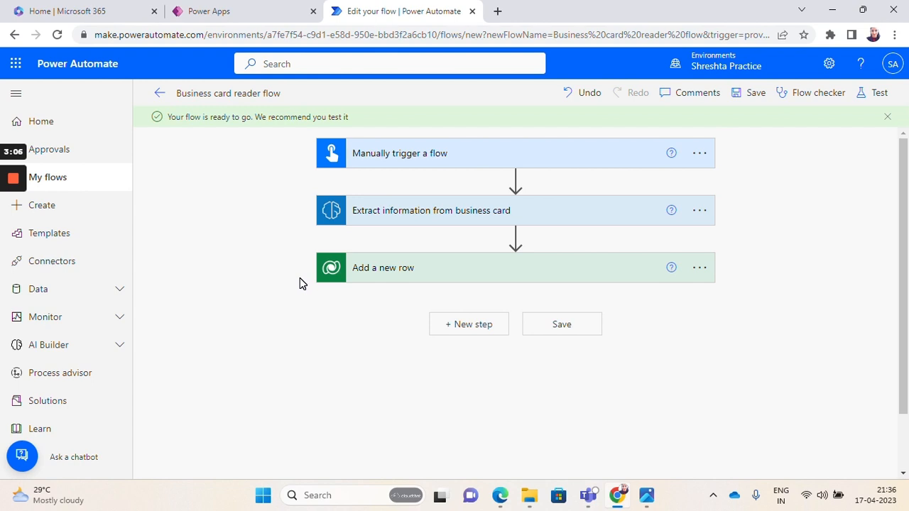
{"action": "left_click", "coordinate": [878, 92]}
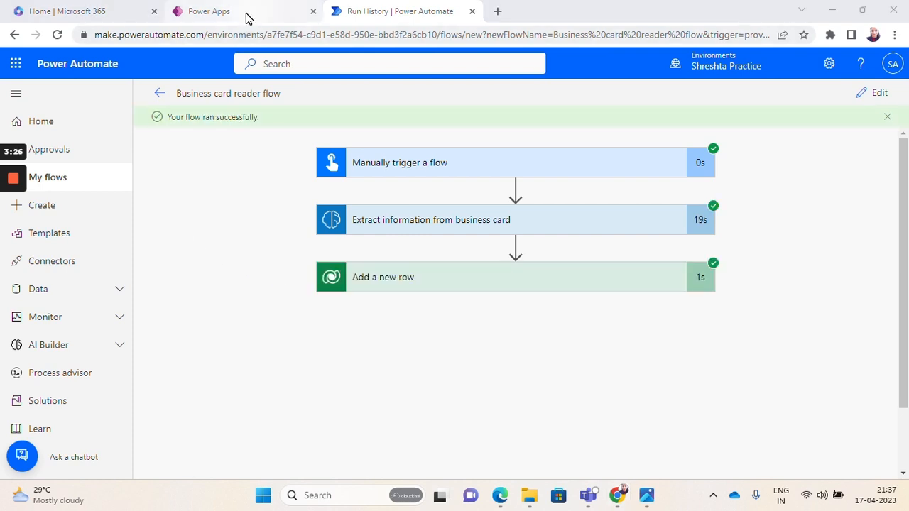
{"action": "left_click", "coordinate": [209, 11]}
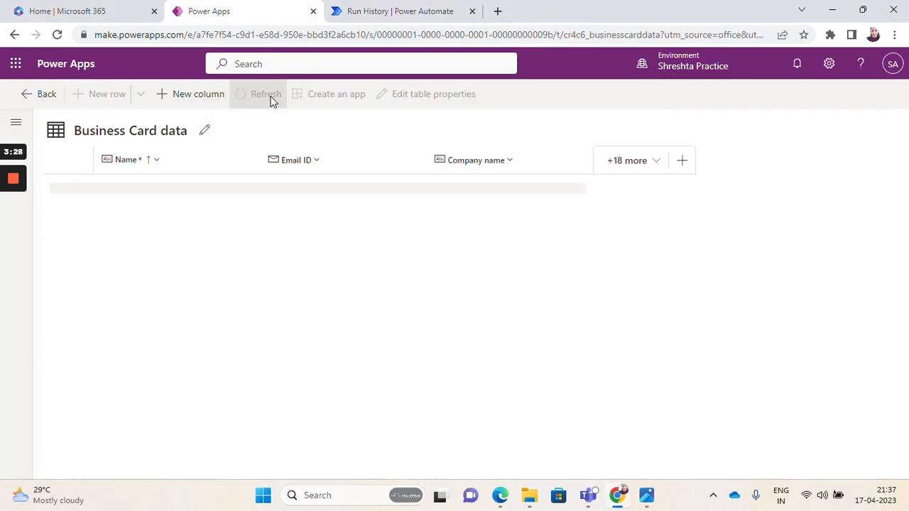
{"action": "left_click", "coordinate": [265, 94]}
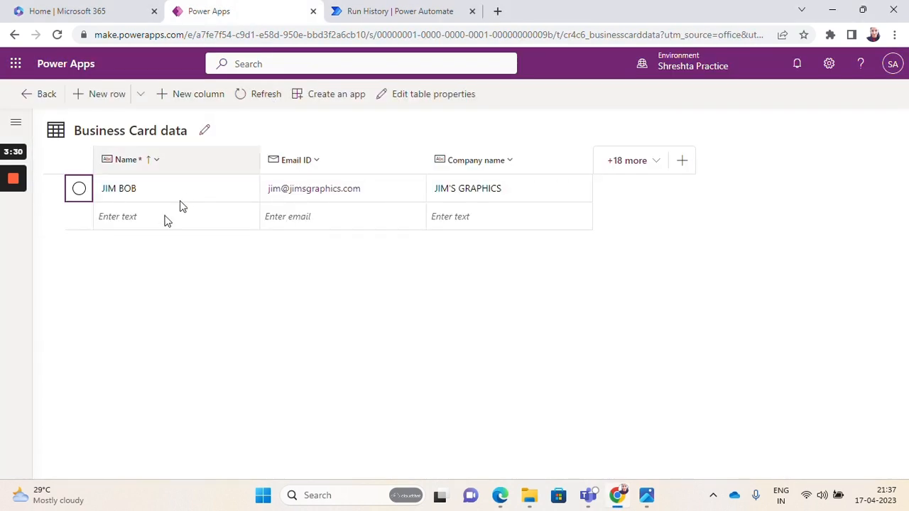
{"action": "left_click", "coordinate": [120, 188]}
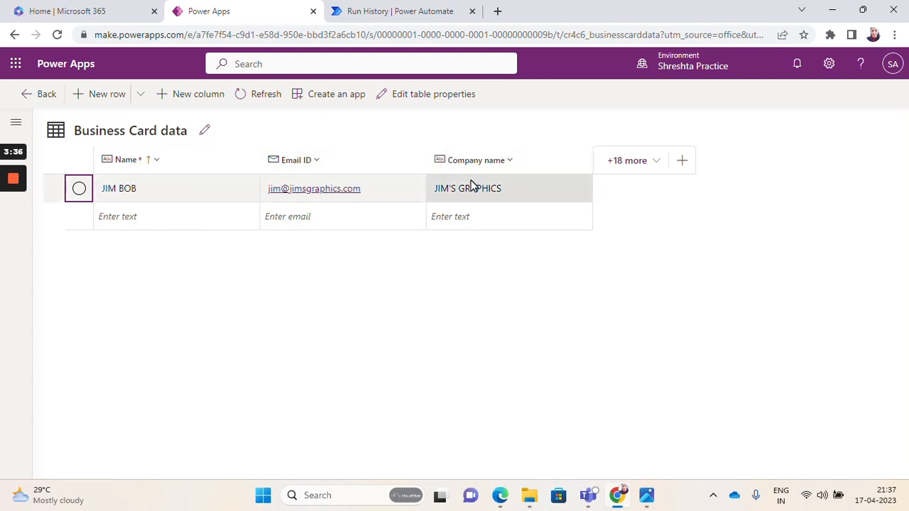
{"action": "mouse_move", "coordinate": [433, 261]}
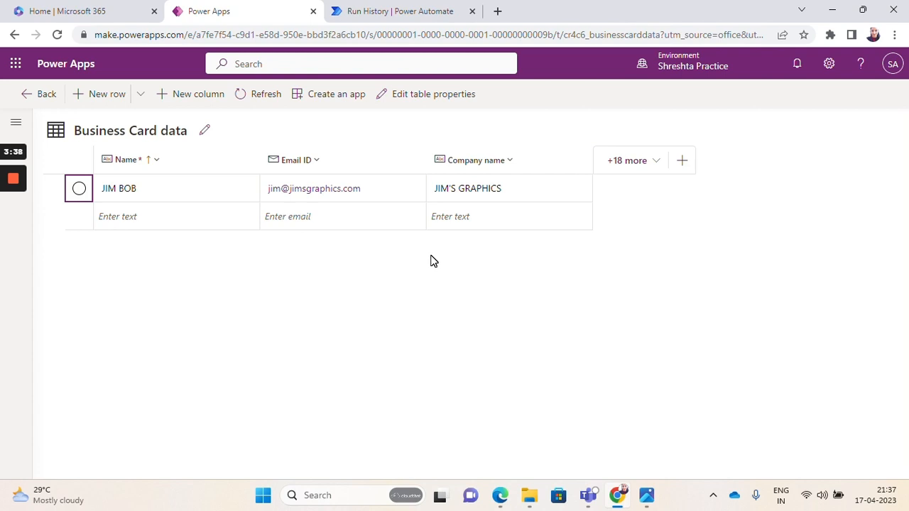